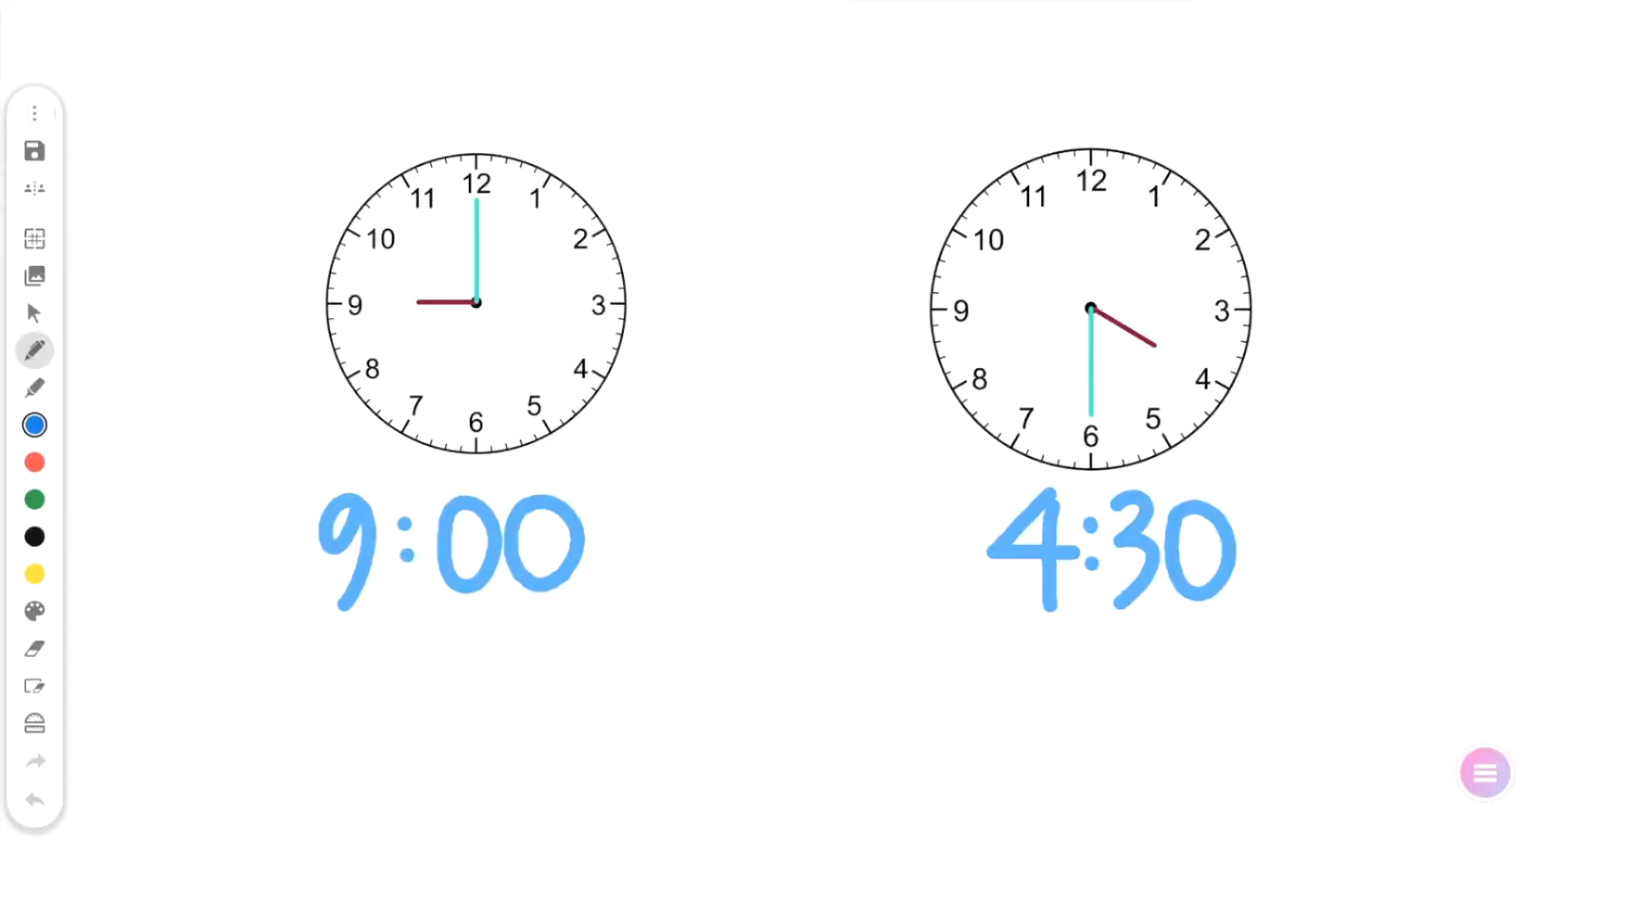
Show the file operations list from the three-dot menu over the clock board.
click(34, 114)
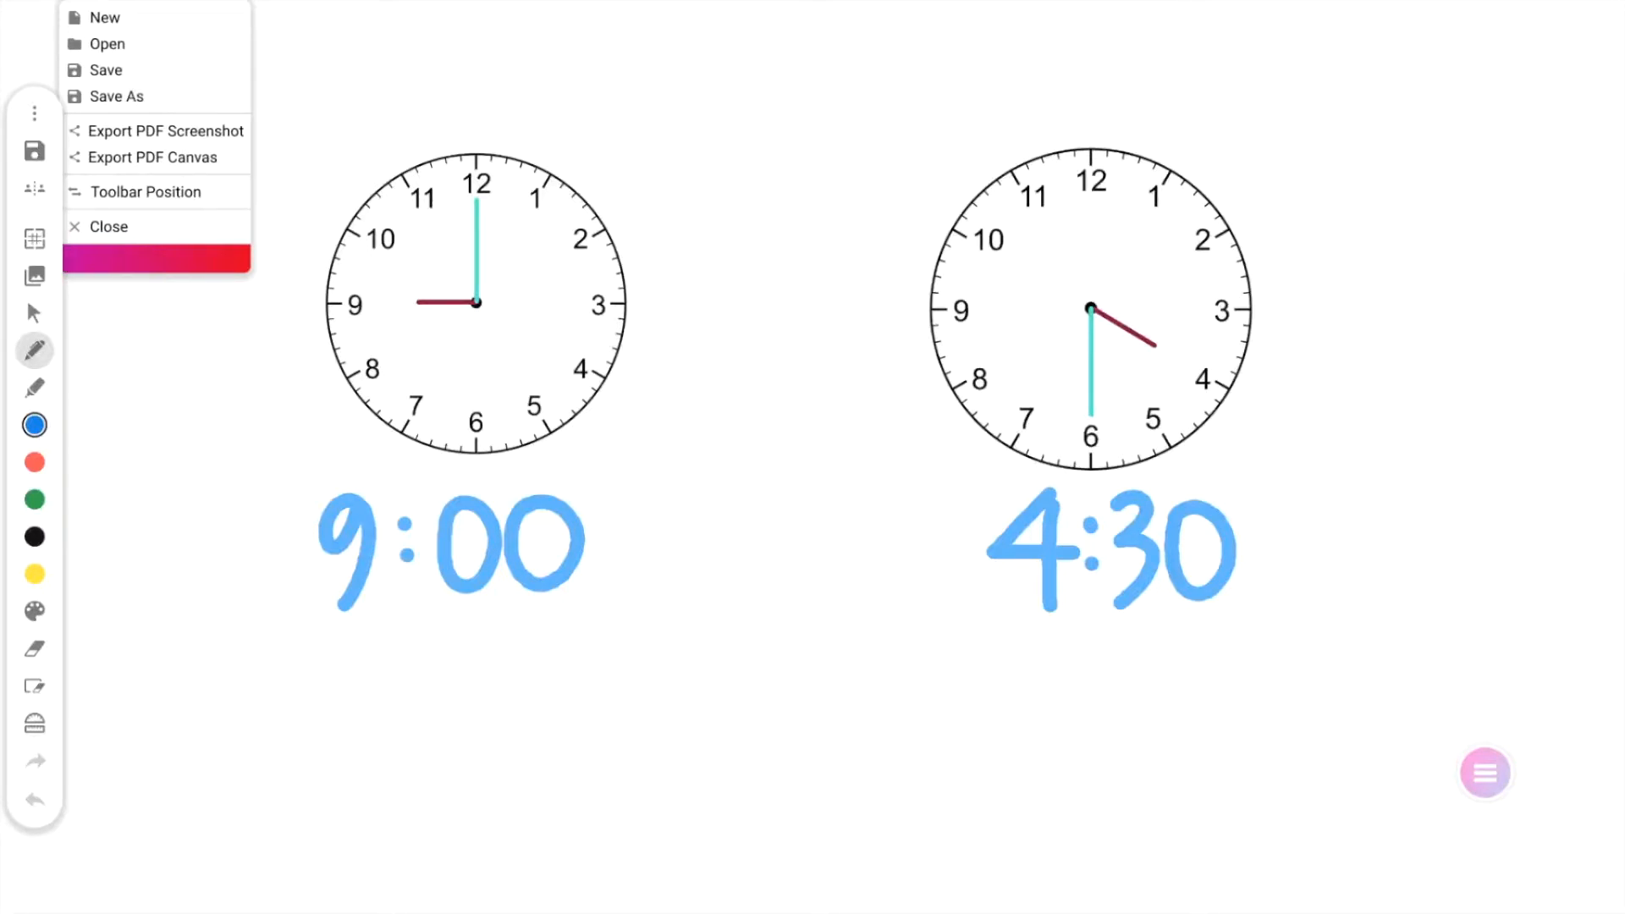
Choose Save As, bringing up the file browser on internal storage with the default title.
click(116, 97)
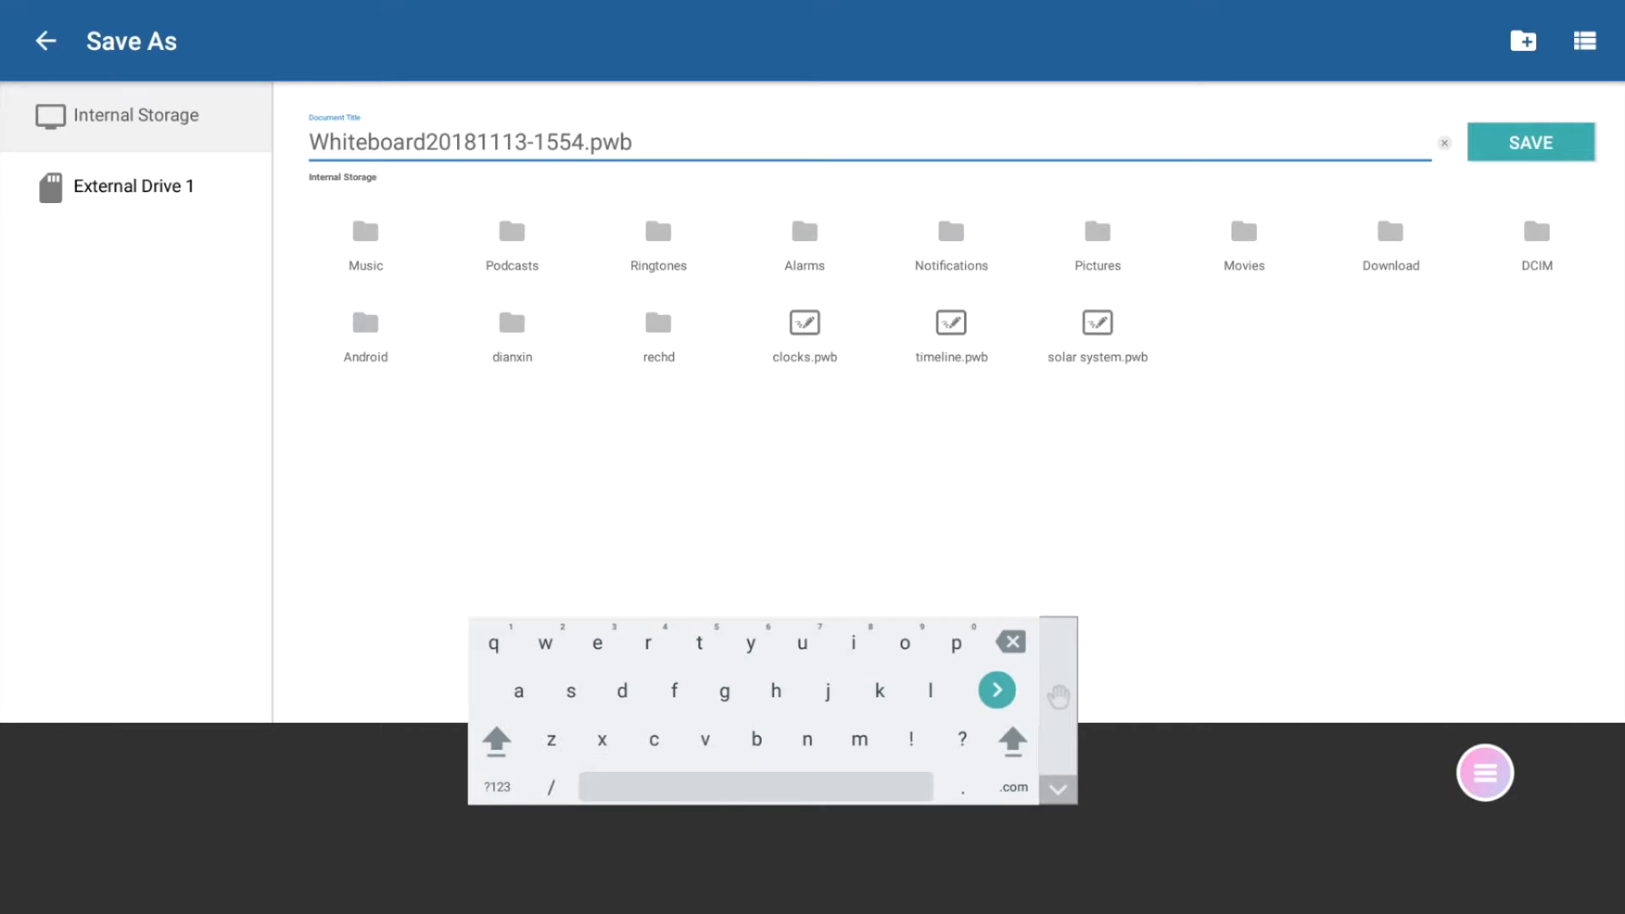
Replace the default document title with 'telling time.pwb'.
click(582, 142)
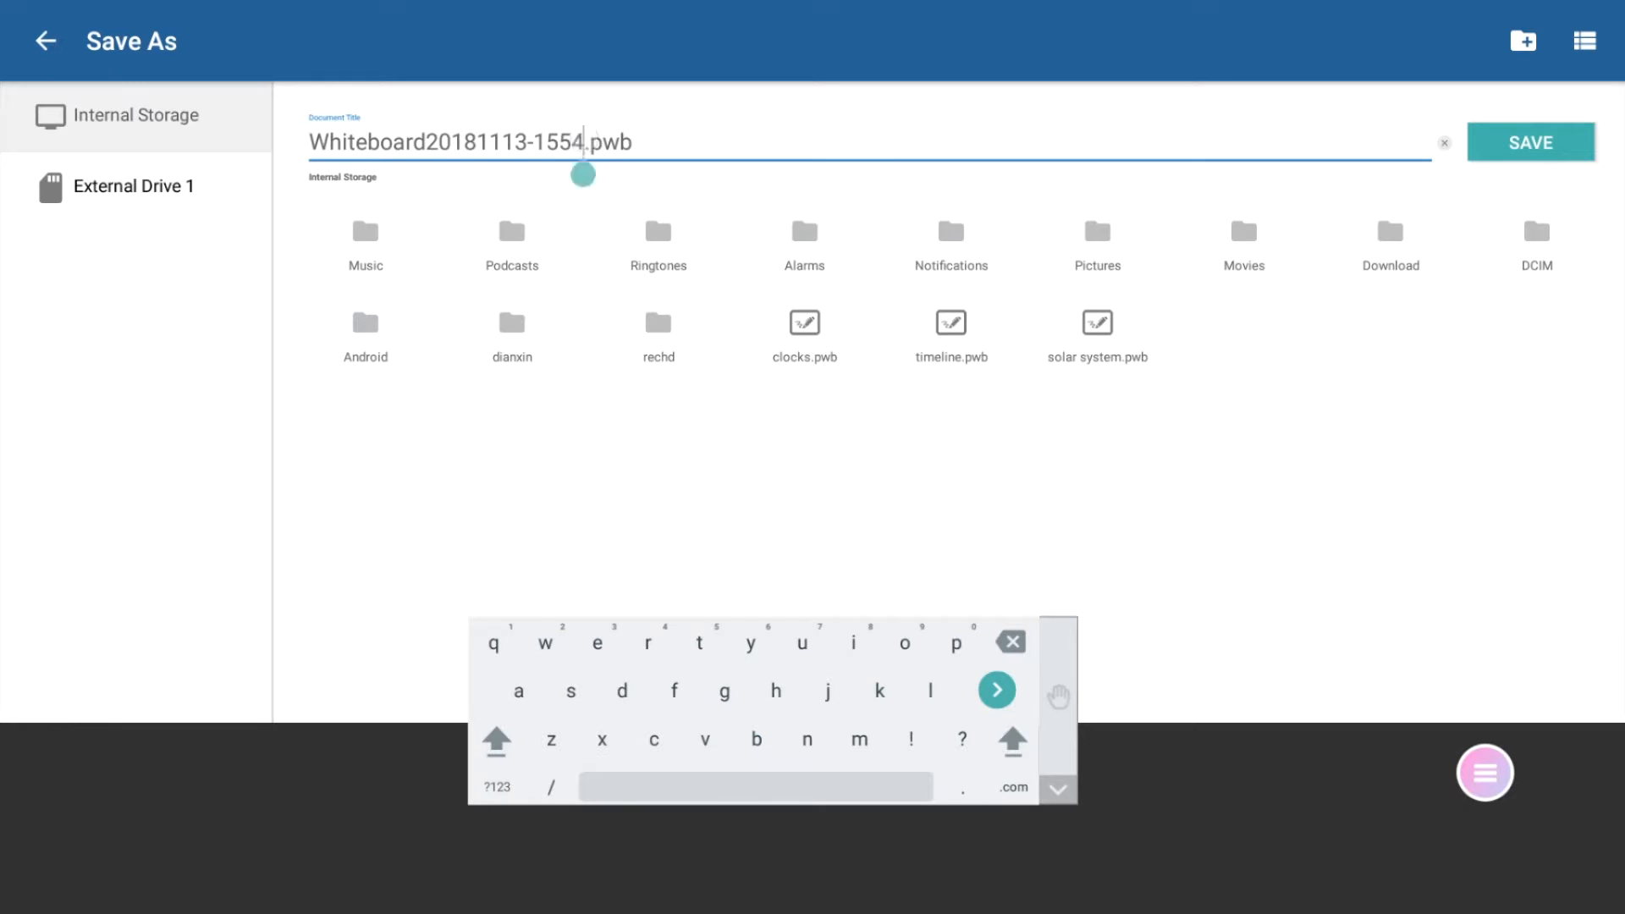
click(1008, 640)
text(telling)
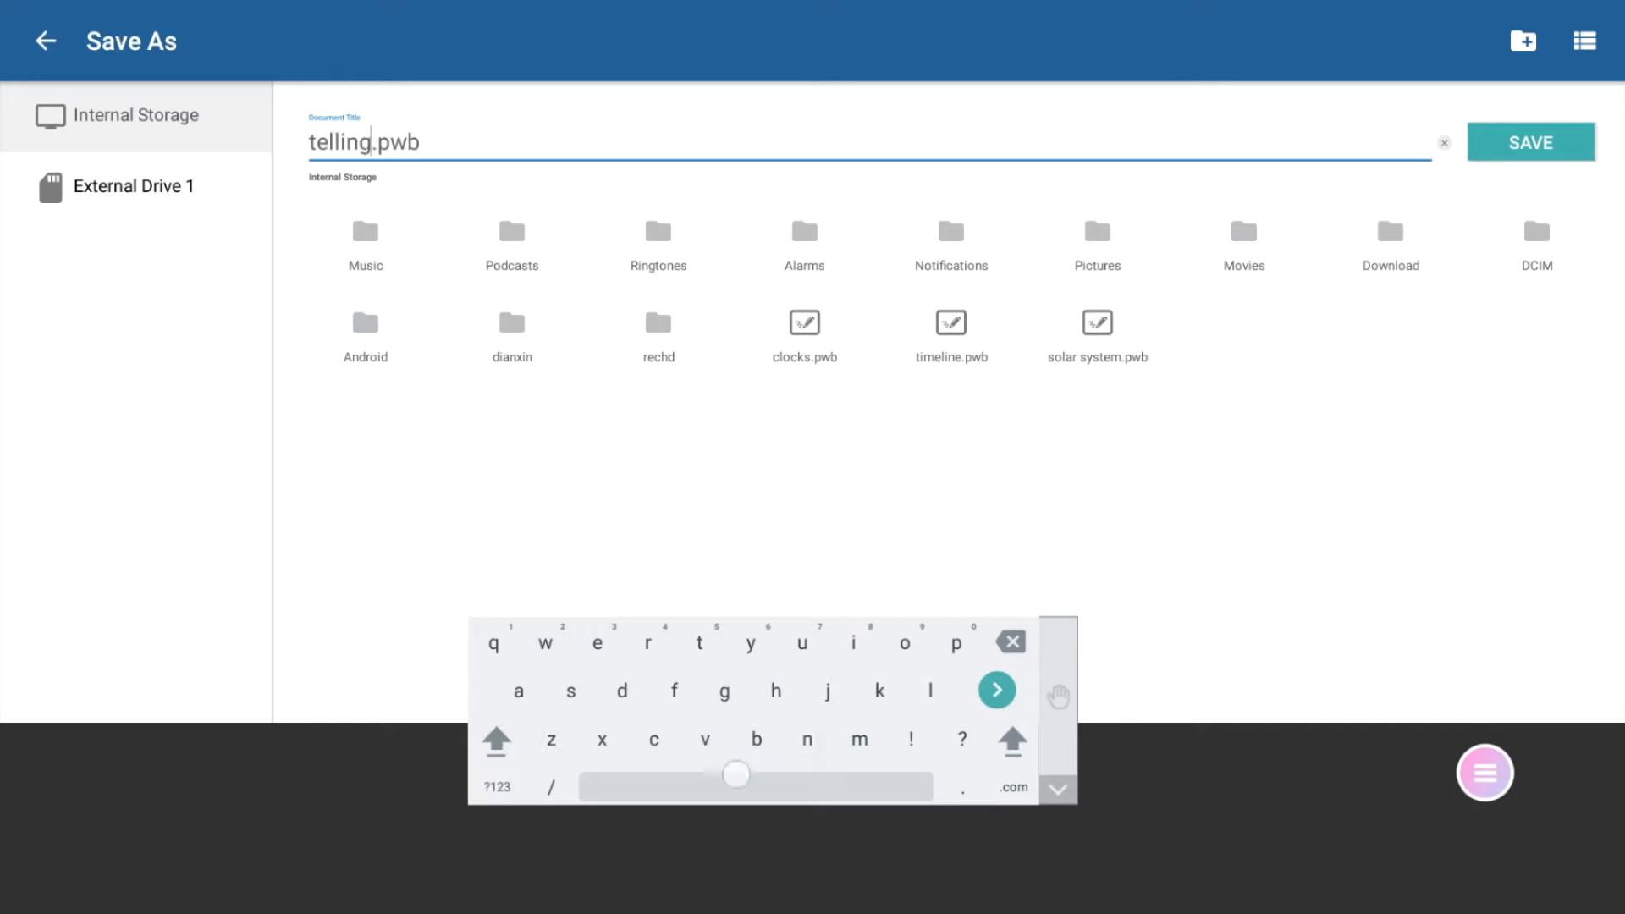
text(time)
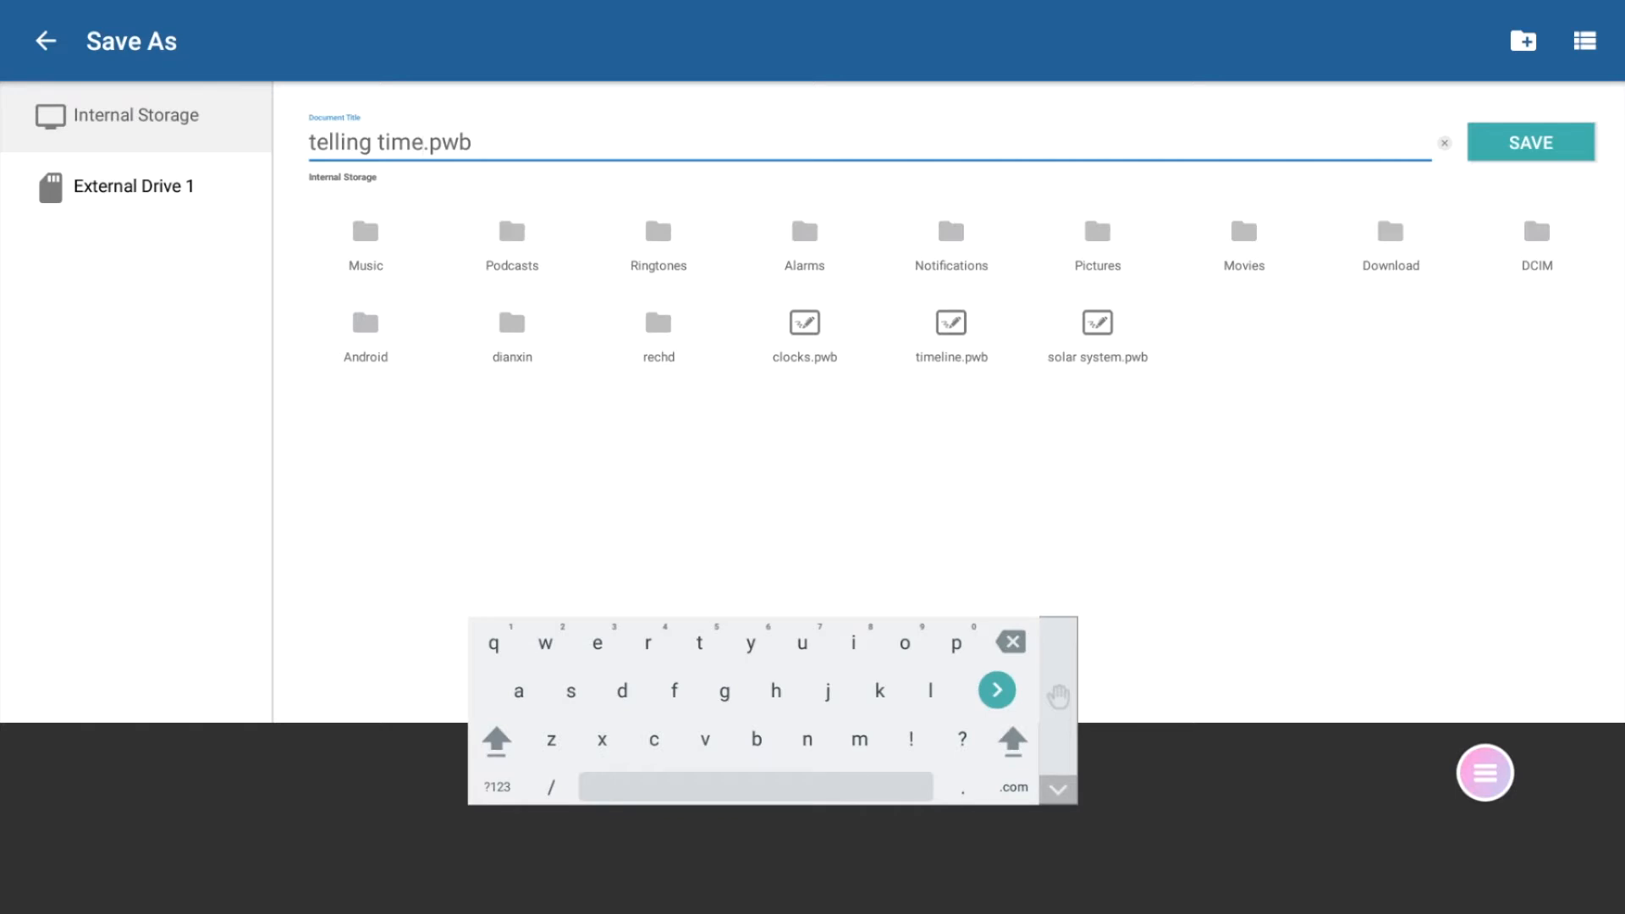
Cancel the New Folder prompt and save the board as 'telling time.pwb' to internal storage.
click(1522, 41)
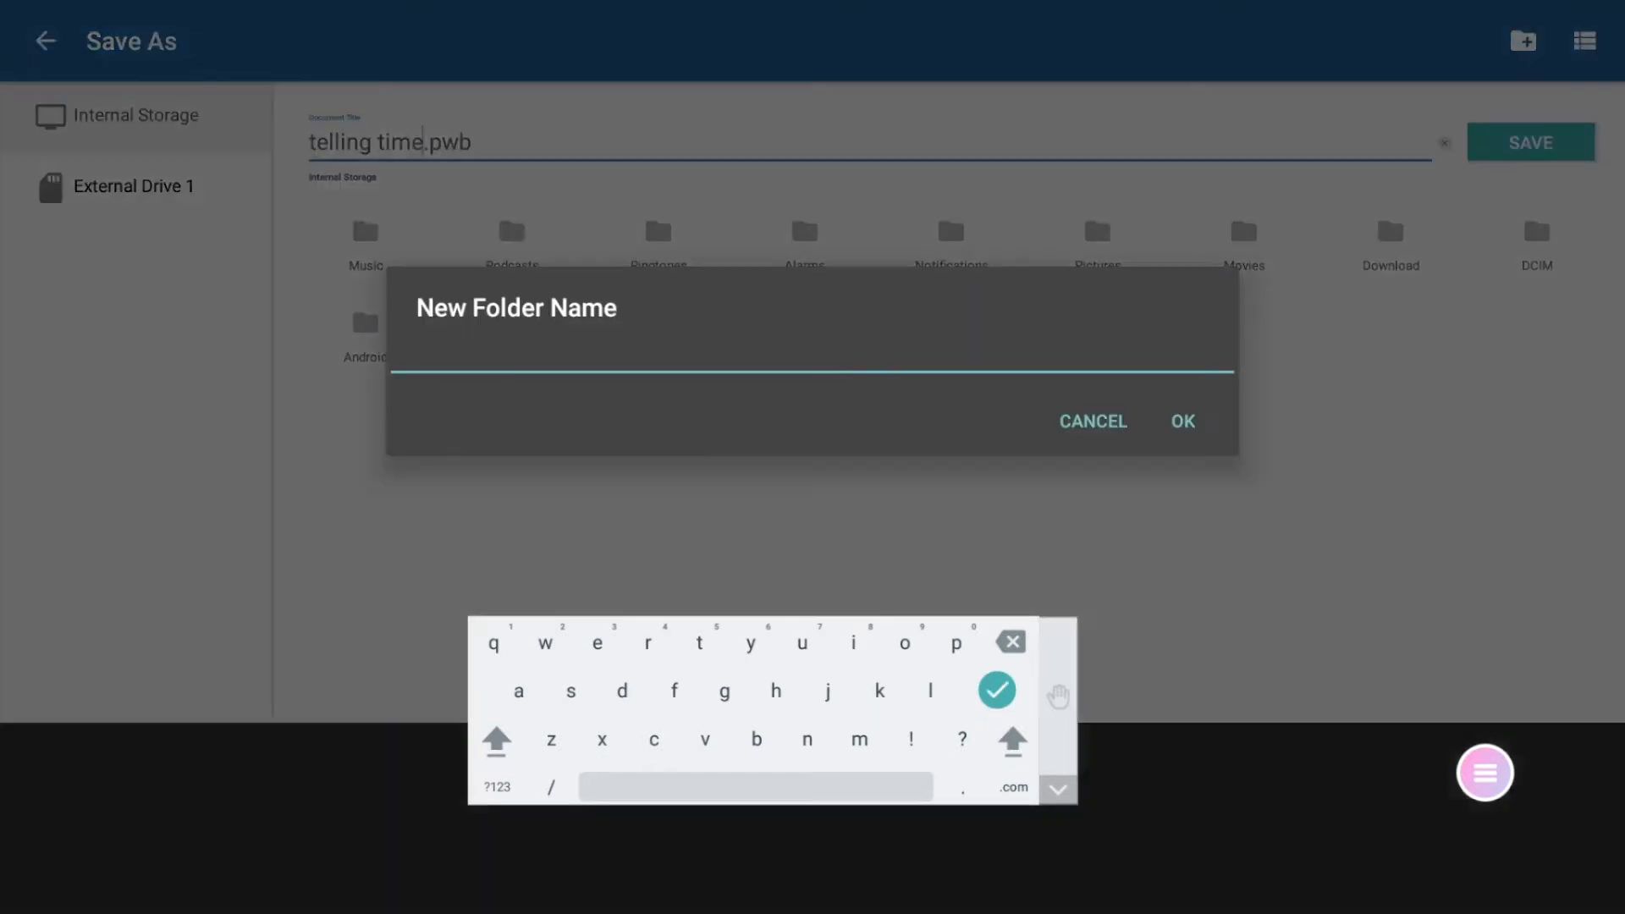
click(1091, 422)
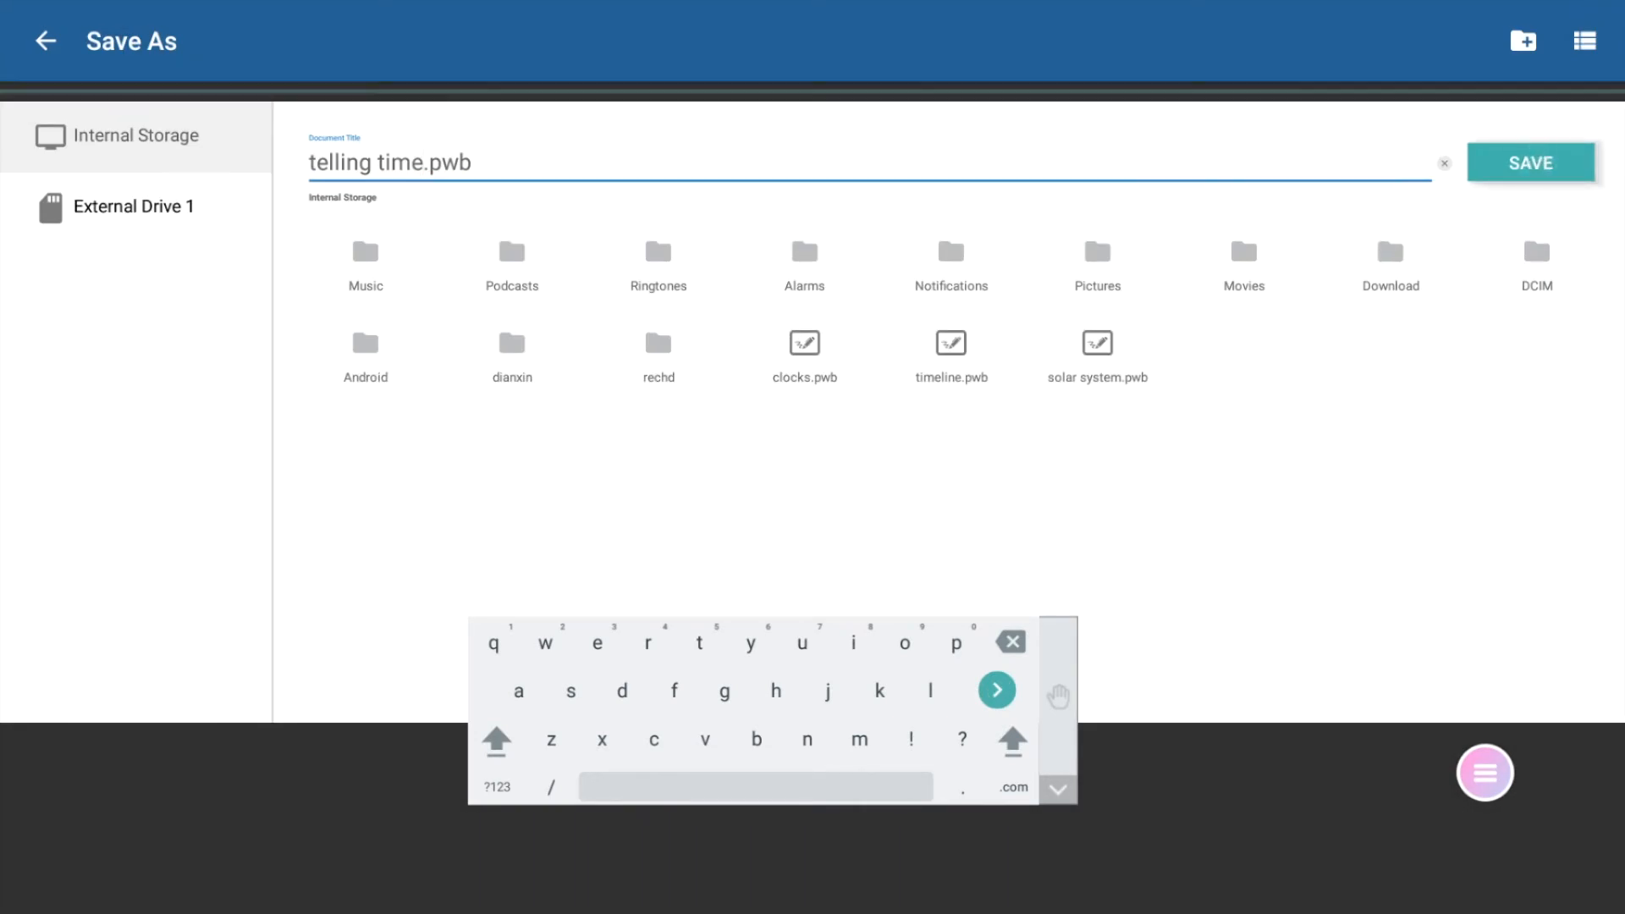
click(1530, 163)
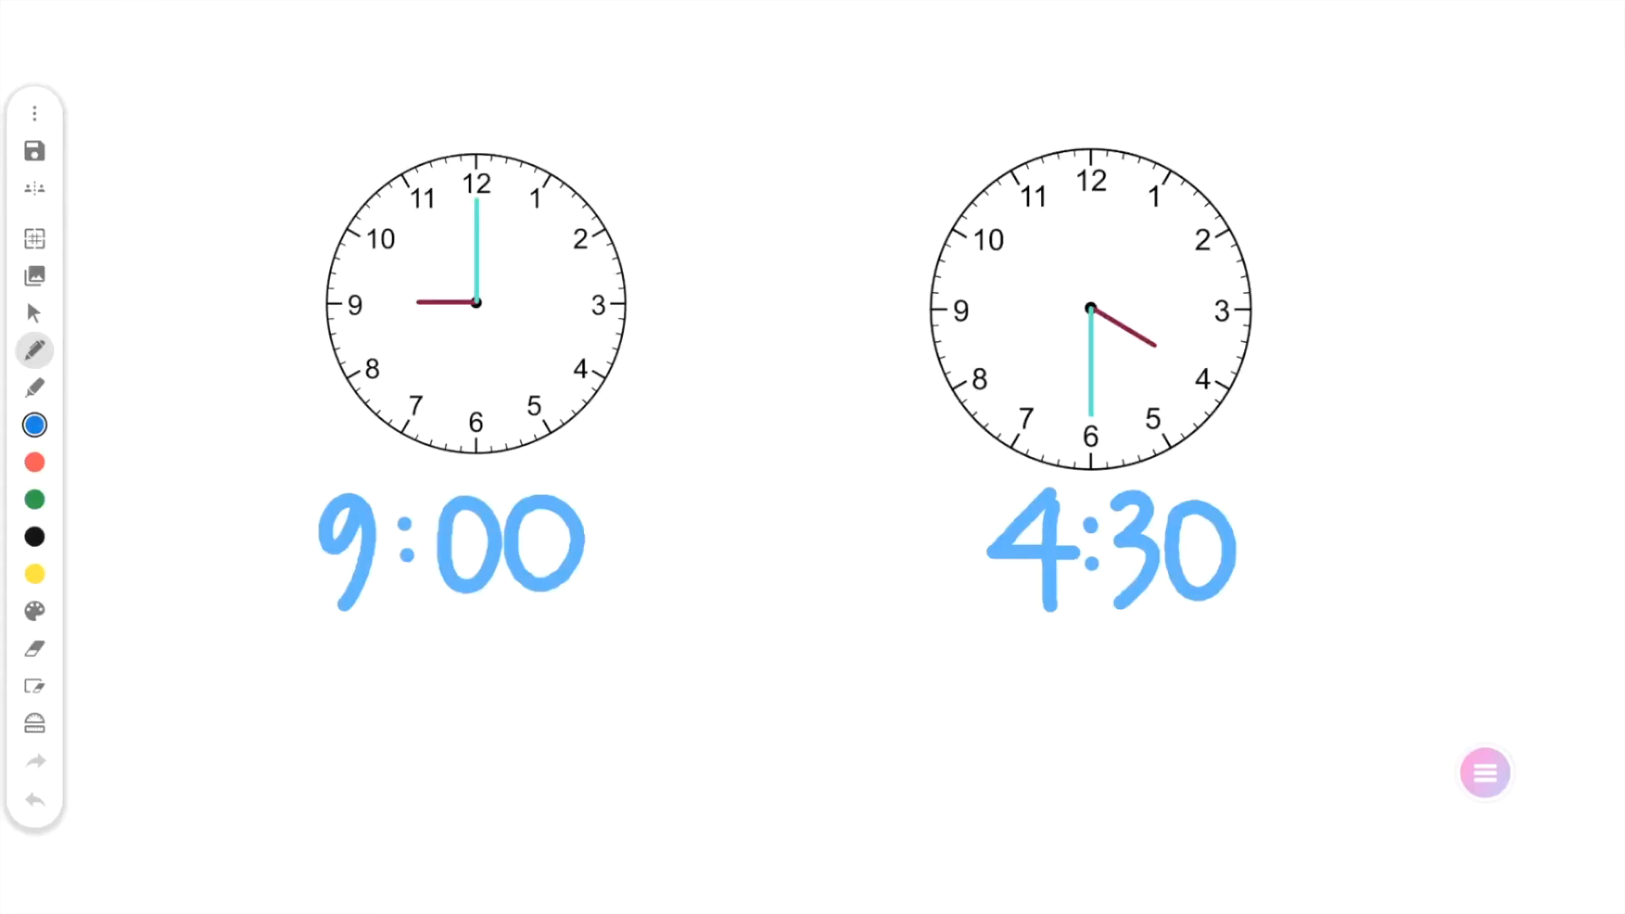
Bring up the Open File browser confirming 'telling time.pwb', then view External Drive 1 contents.
click(35, 114)
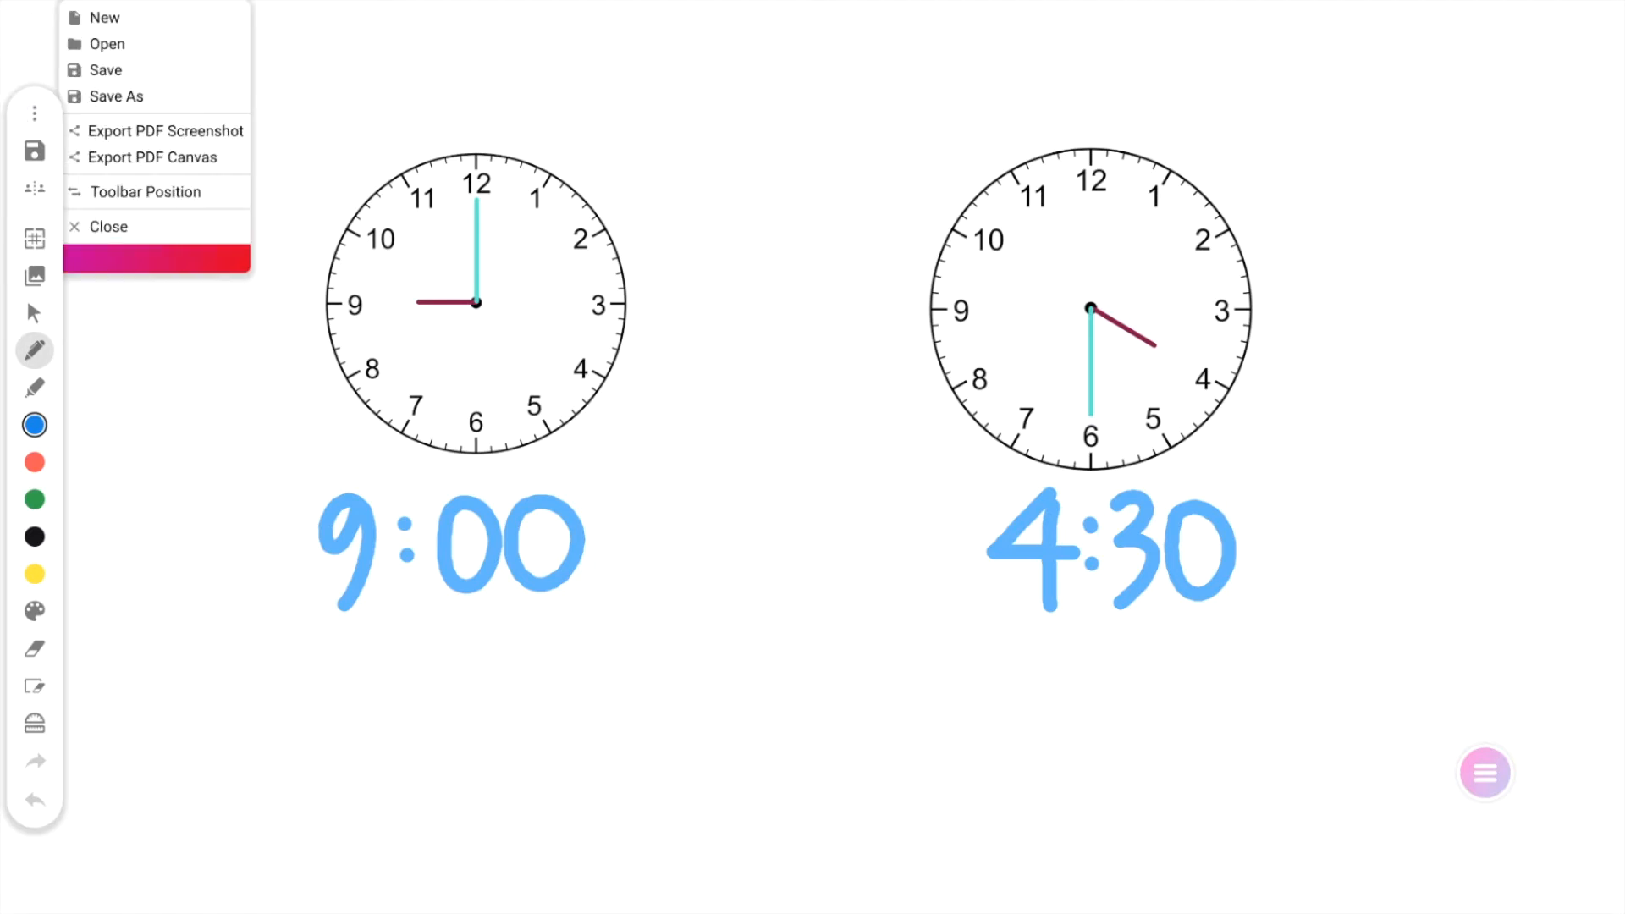
click(107, 44)
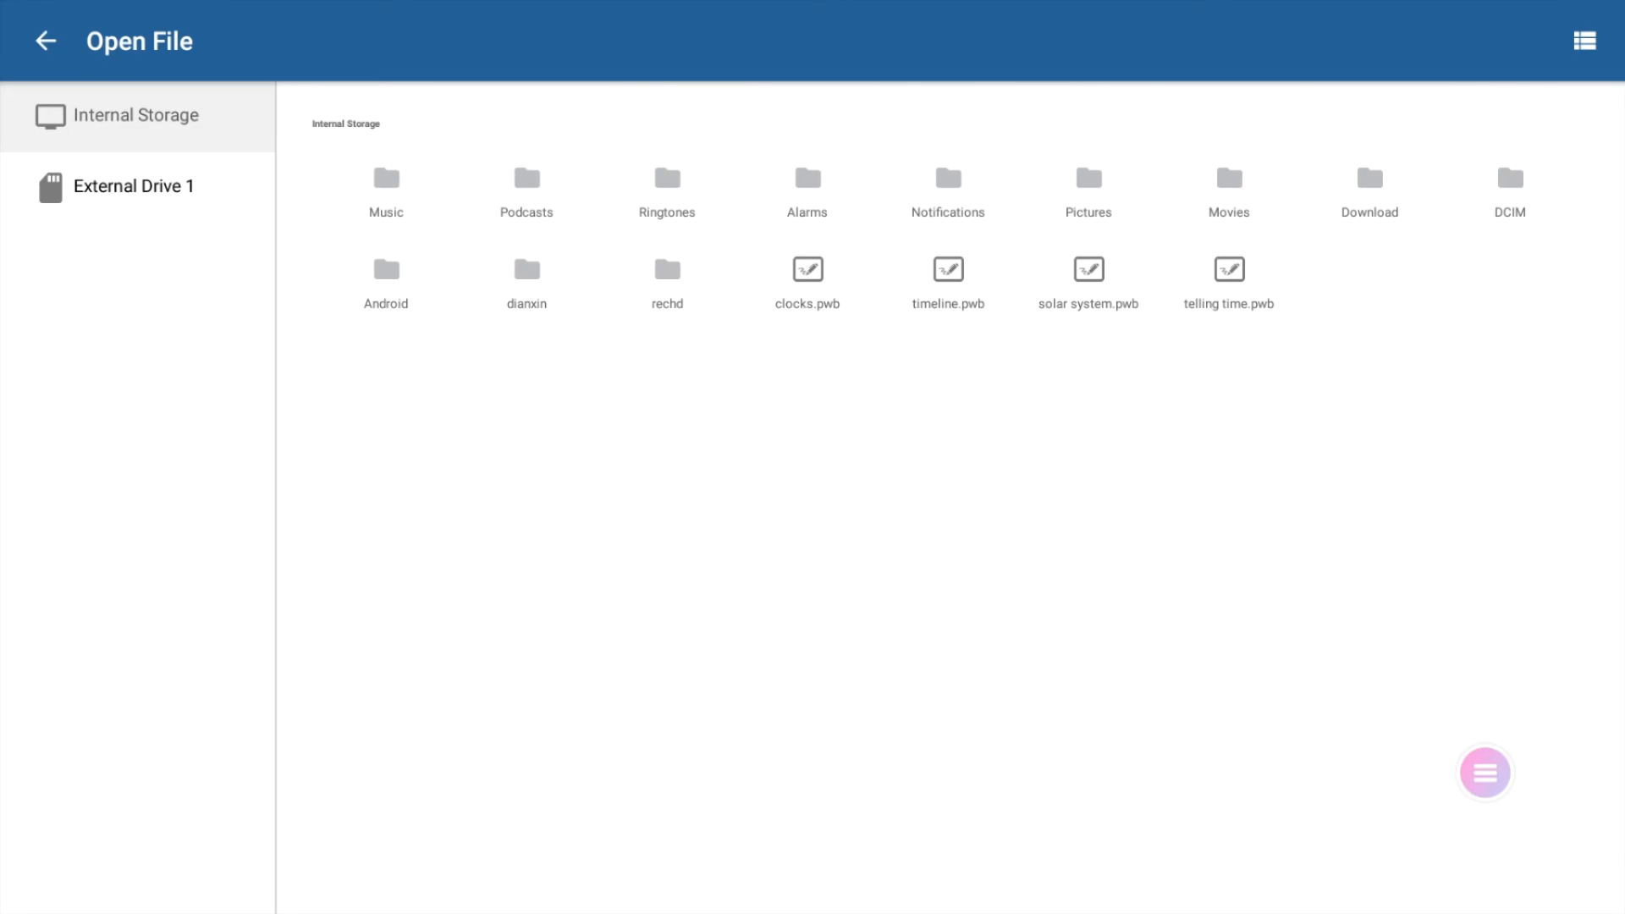
click(133, 187)
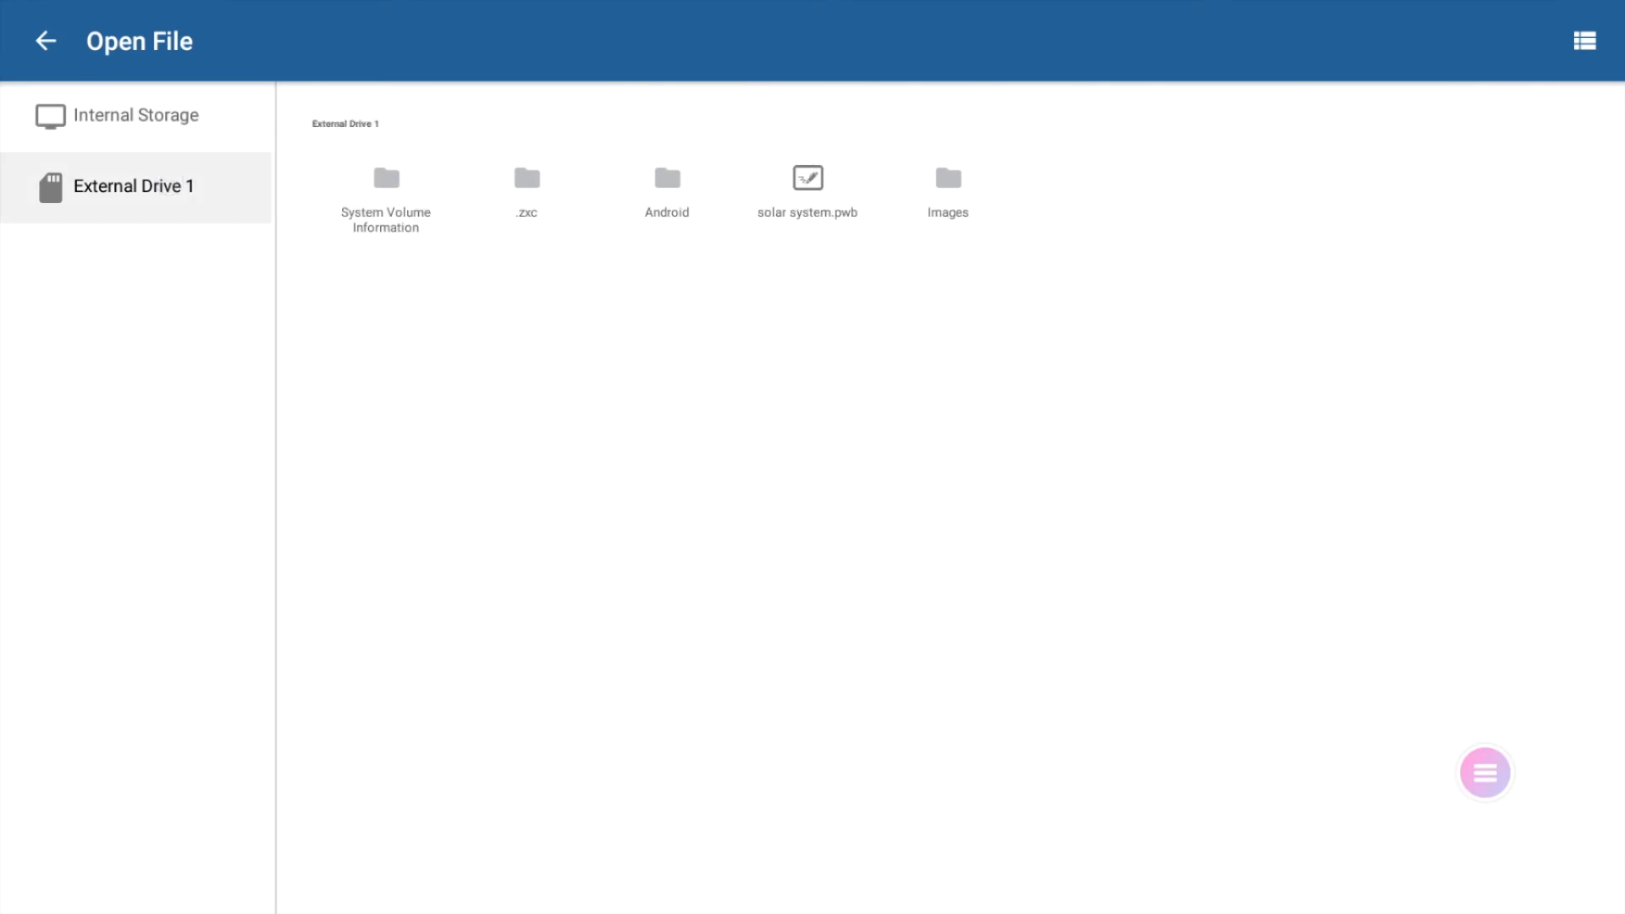